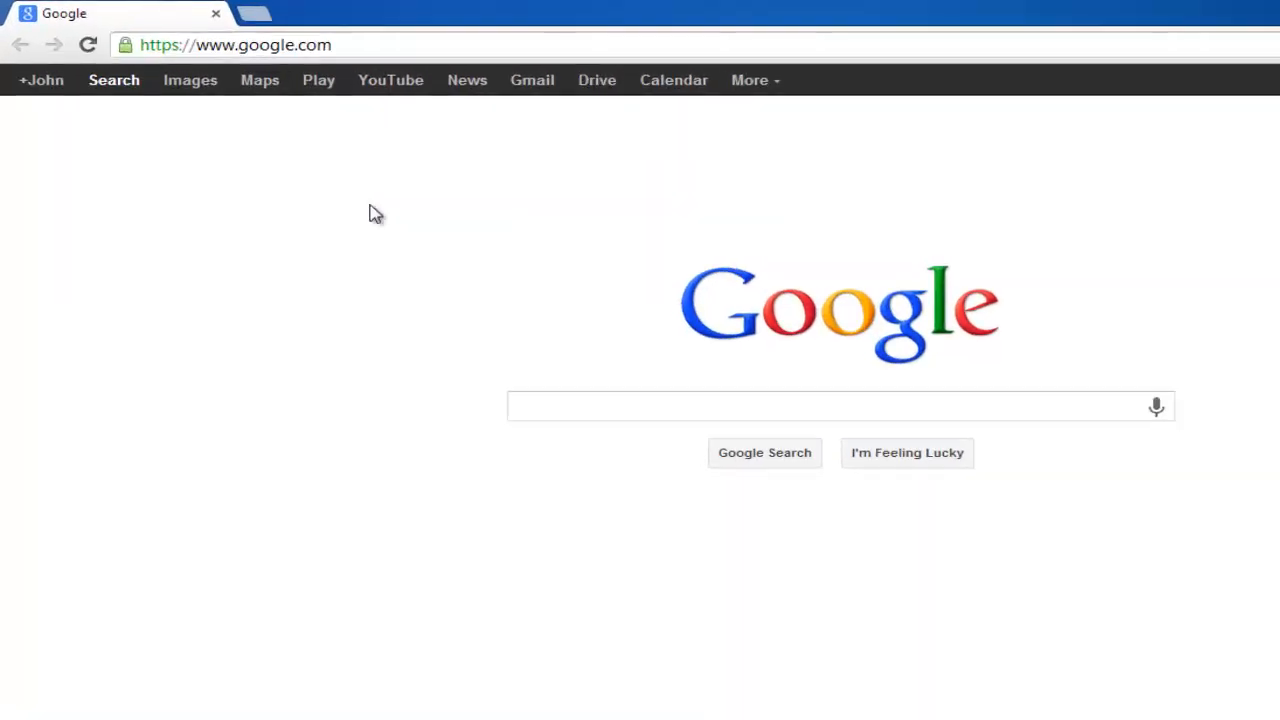
Navigate to drive.google.com to show the My Drive file list
type("drive.google.co")
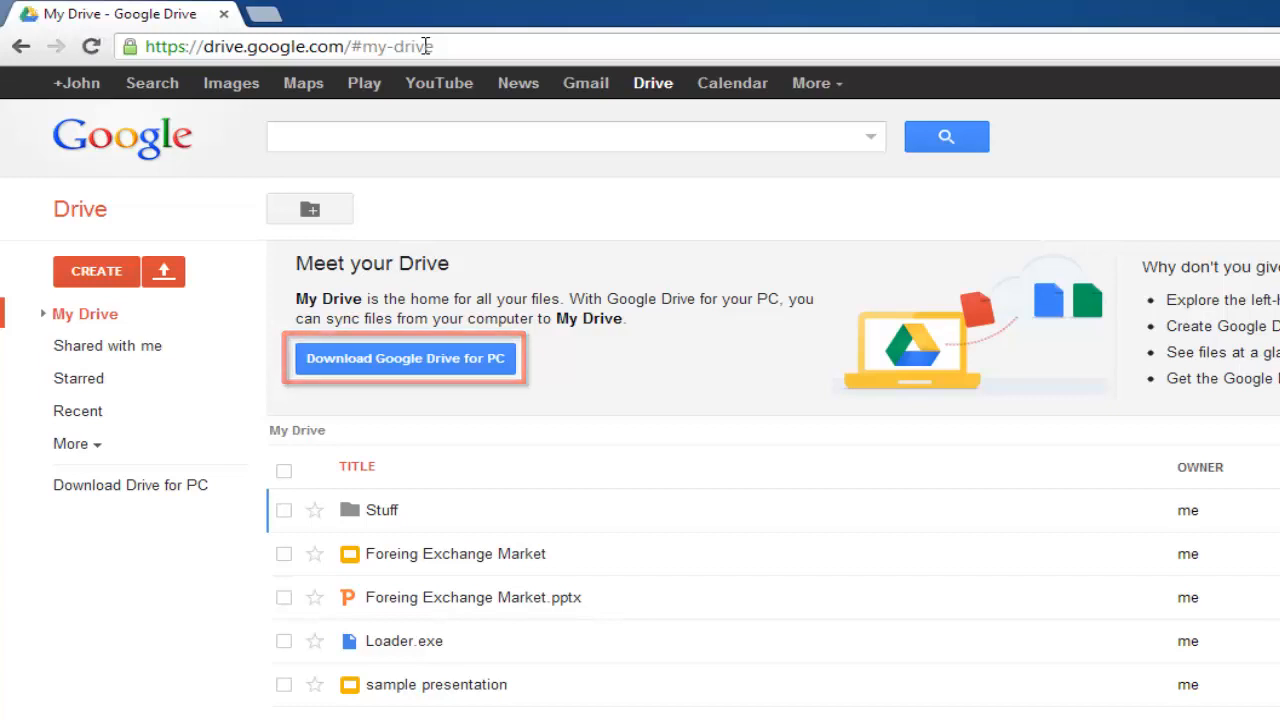
Download Google Drive for PC, run googledrivesync.exe and close the installation-complete dialog
scroll("down", 3)
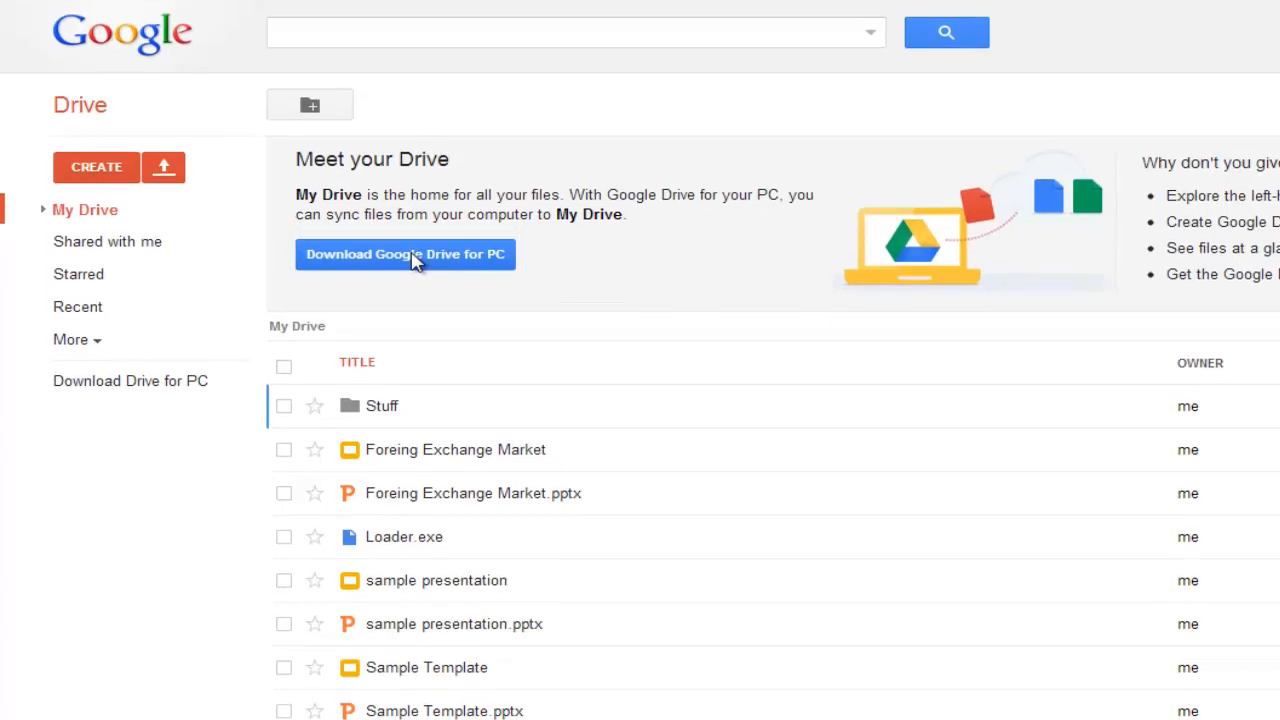
left_click(405, 254)
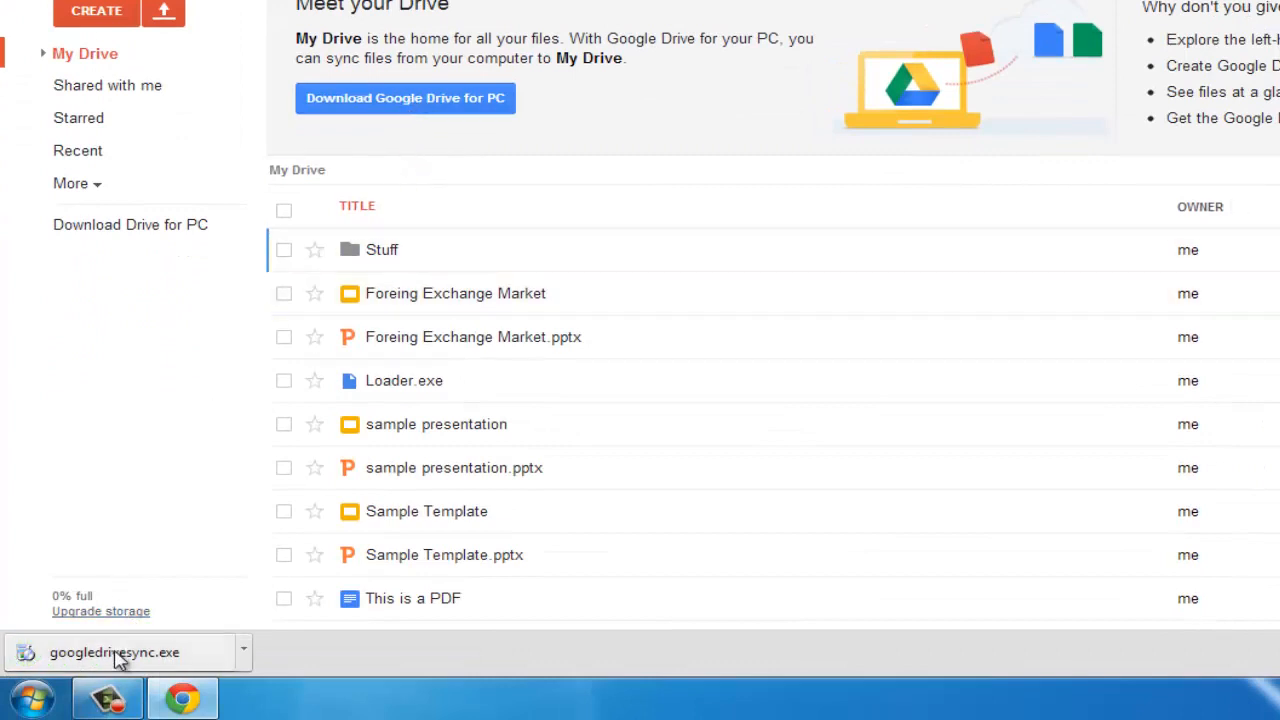
left_click(114, 652)
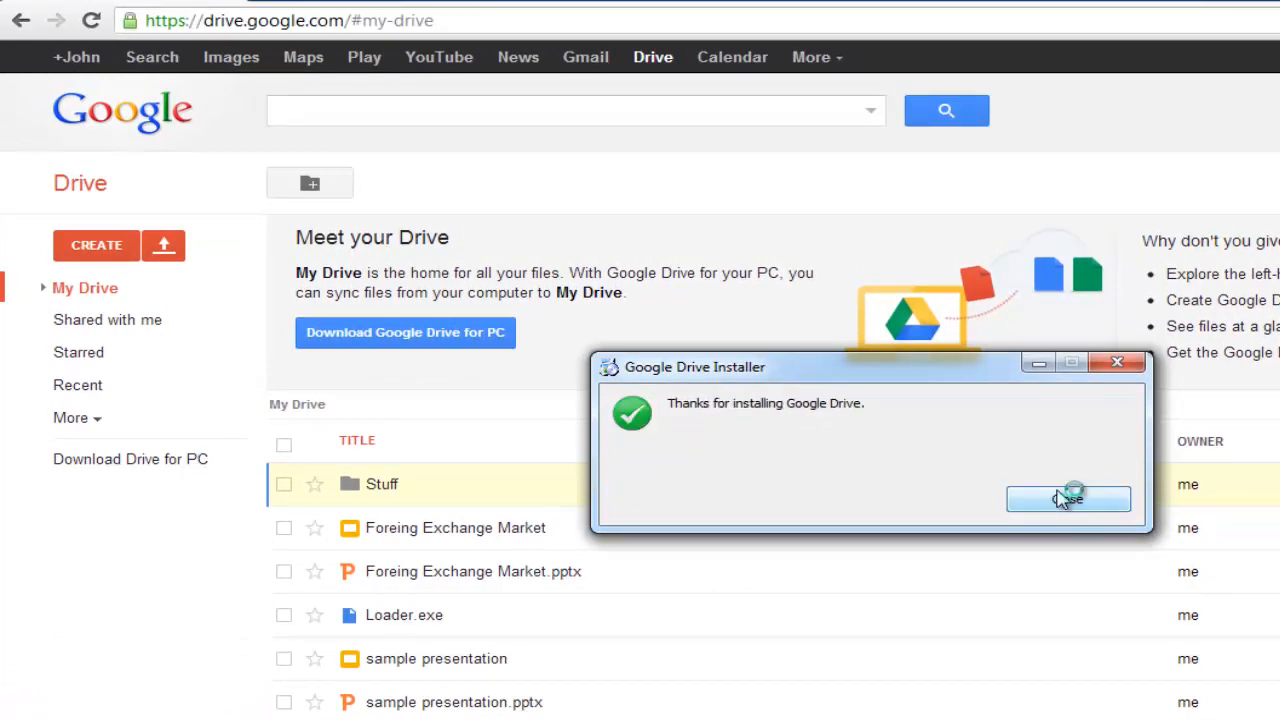
left_click(1068, 499)
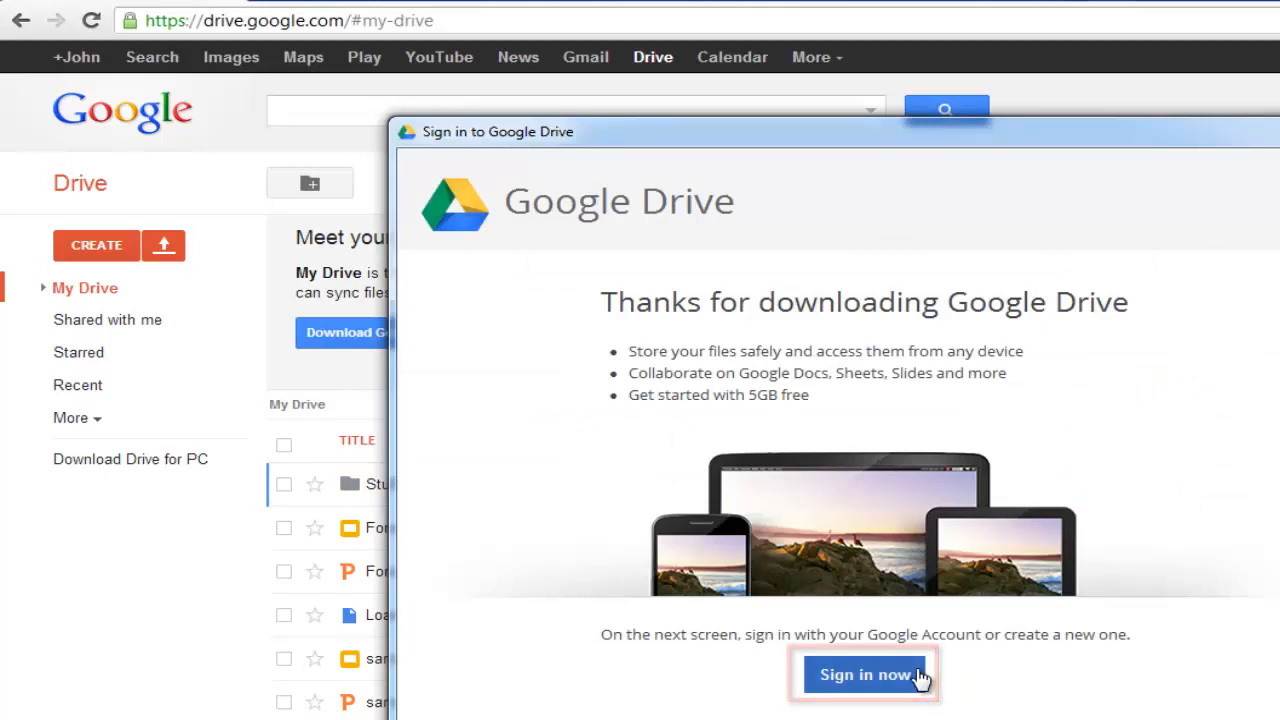
Sign in via 'Sign in now' and continue past Getting started (1 of 2)
left_click(864, 674)
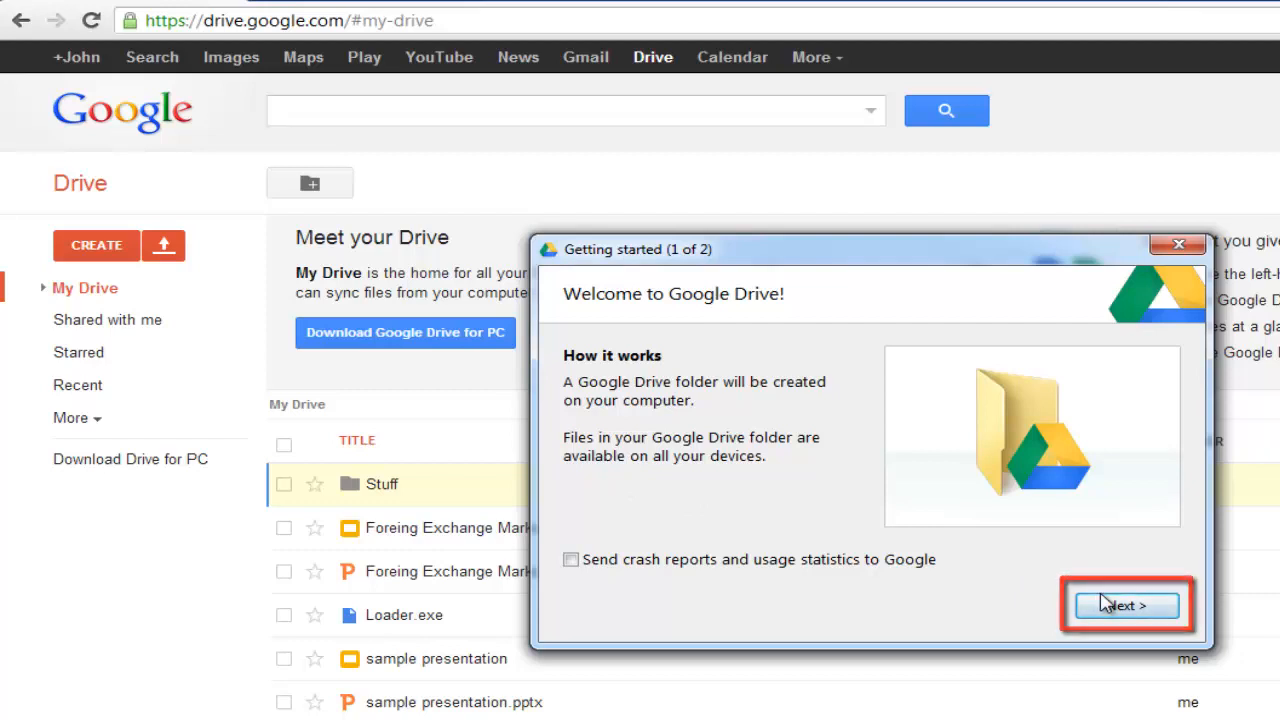
left_click(1125, 605)
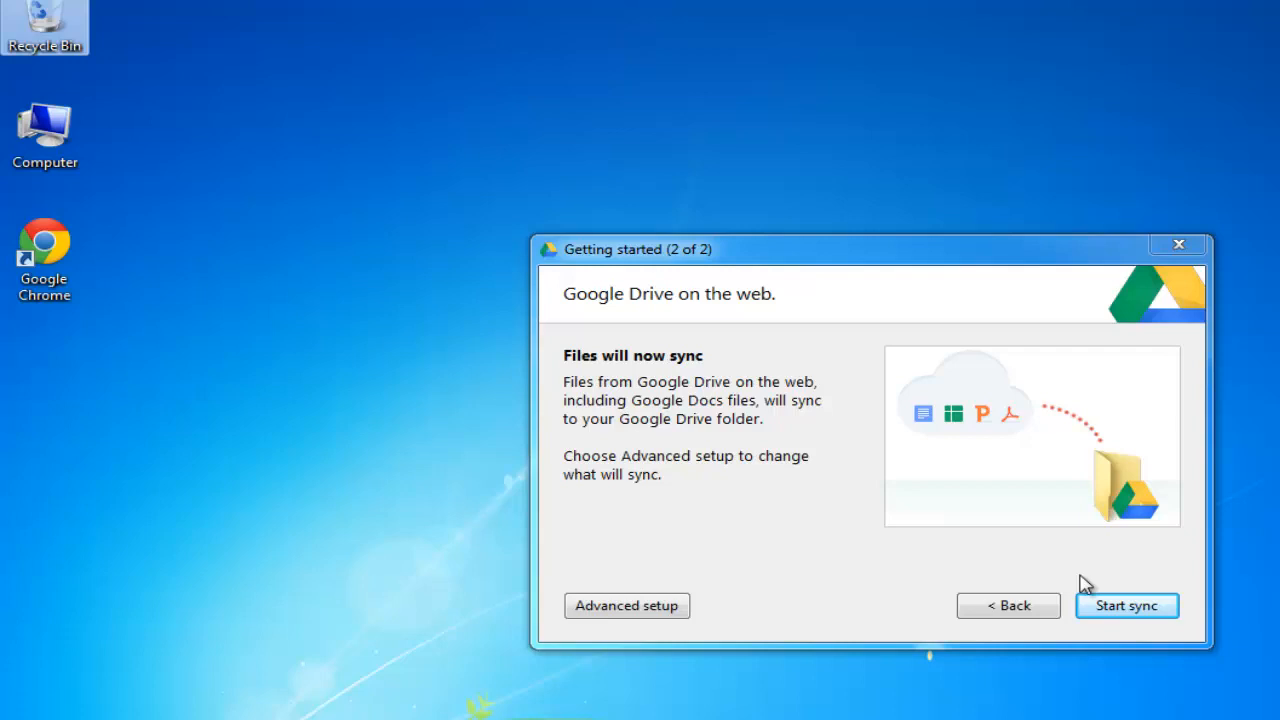
Start sync on Getting started (2 of 2), closing the setup guide
left_click(1126, 605)
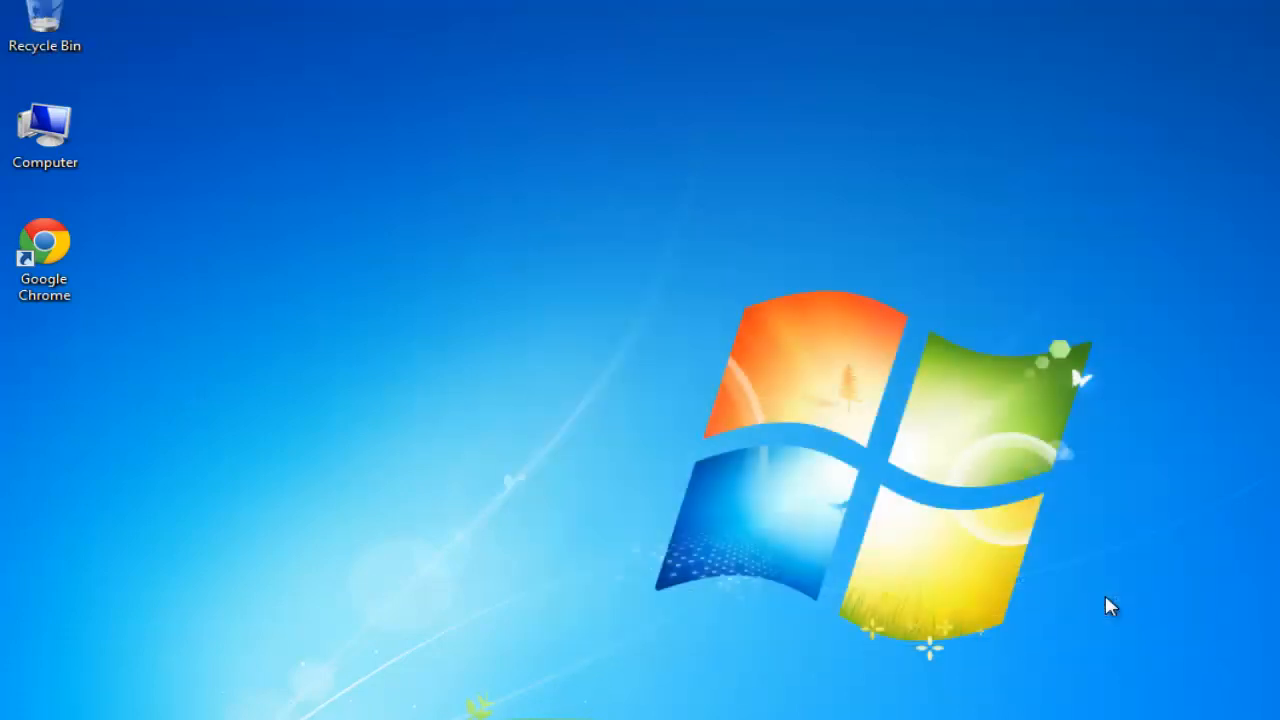